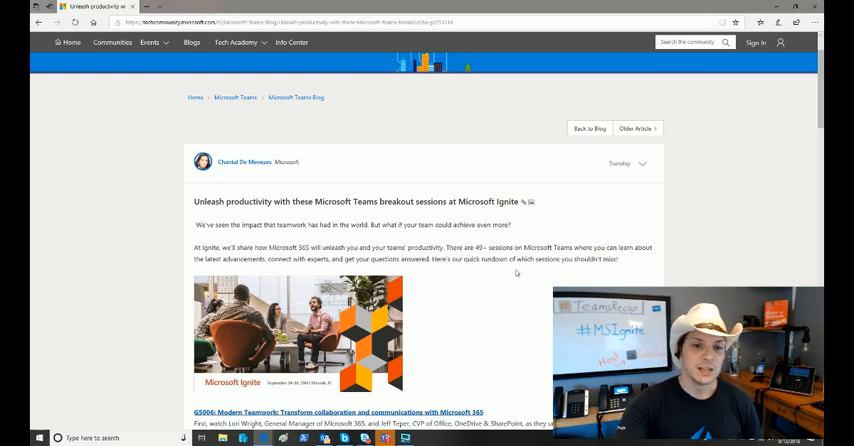
{"action": "mouse_move", "coordinate": [517, 348]}
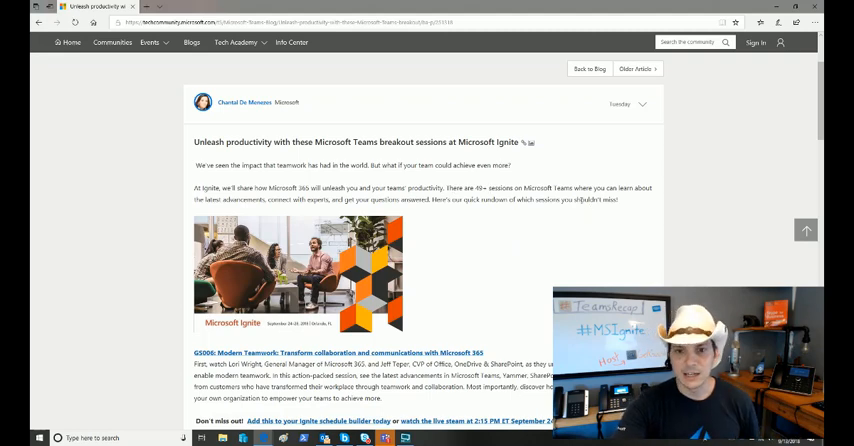
{"action": "scroll", "scroll_direction": "down", "scroll_amount": 3}
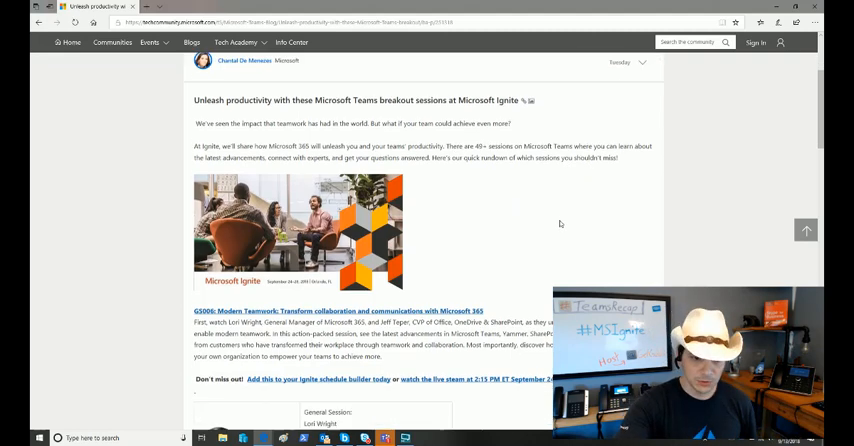
{"action": "scroll", "scroll_direction": "down", "scroll_amount": 3}
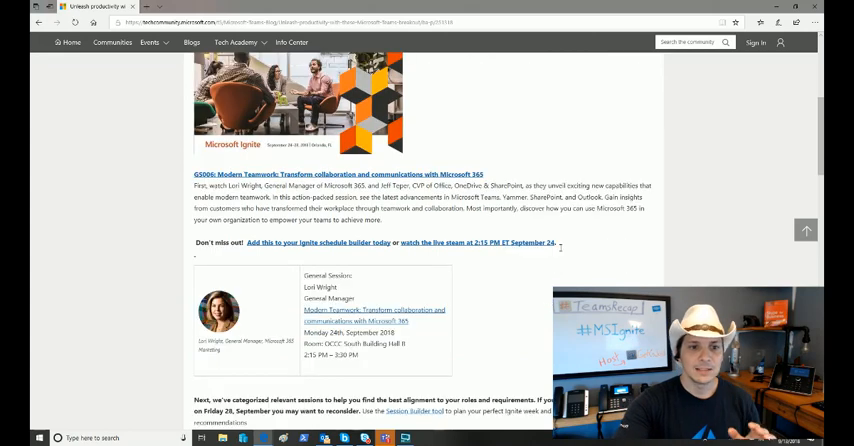
{"action": "mouse_move", "coordinate": [559, 255]}
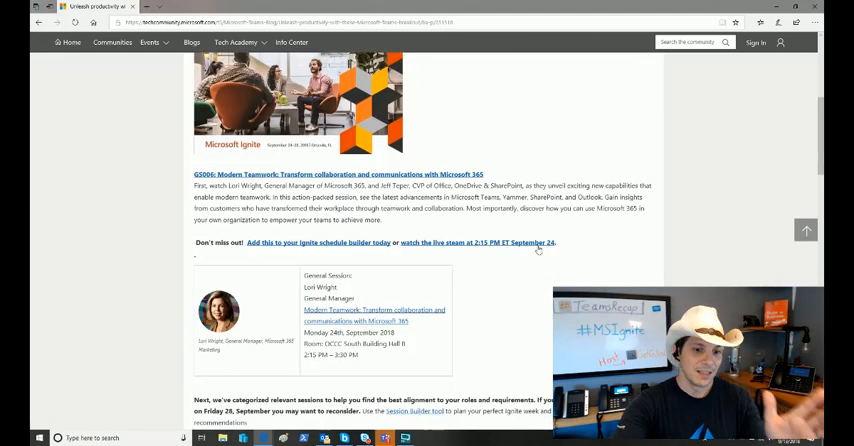
{"action": "scroll", "scroll_direction": "down", "scroll_amount": 3}
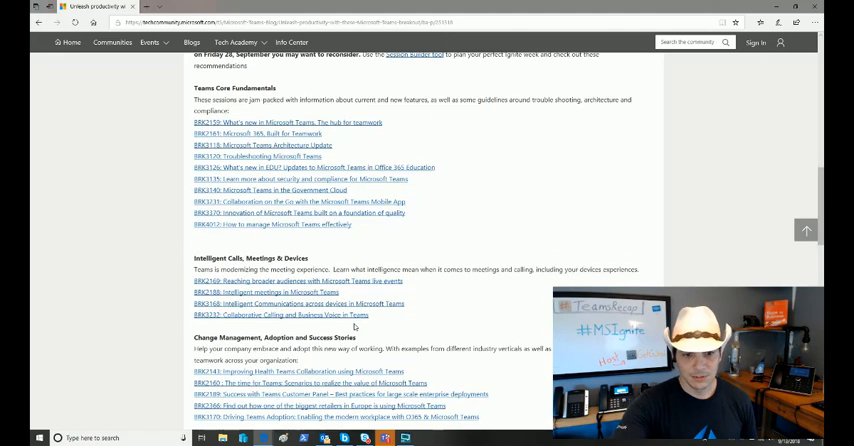
{"action": "scroll", "scroll_direction": "down", "scroll_amount": 3}
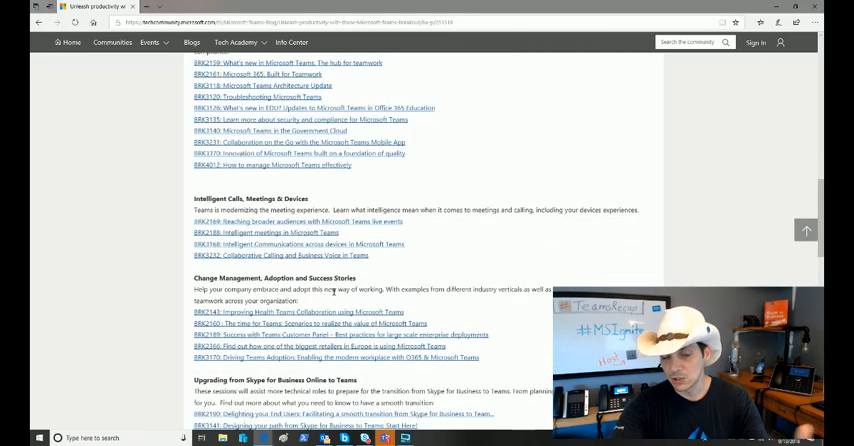
{"action": "scroll", "scroll_direction": "down", "scroll_amount": 3}
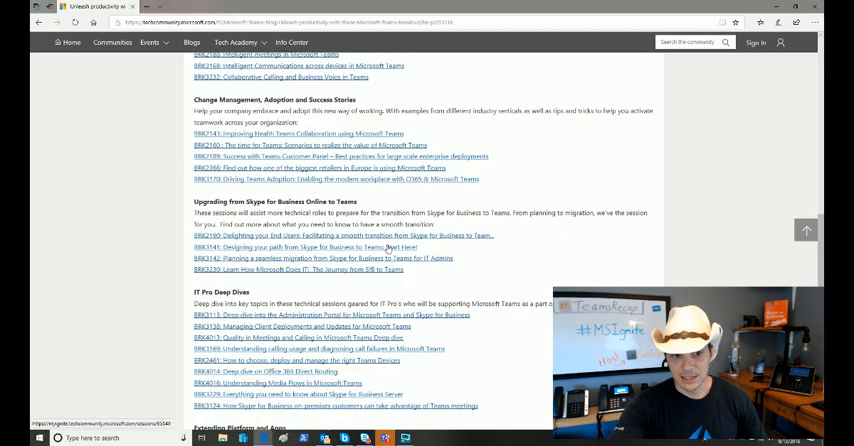
{"action": "scroll", "scroll_direction": "down", "scroll_amount": 3}
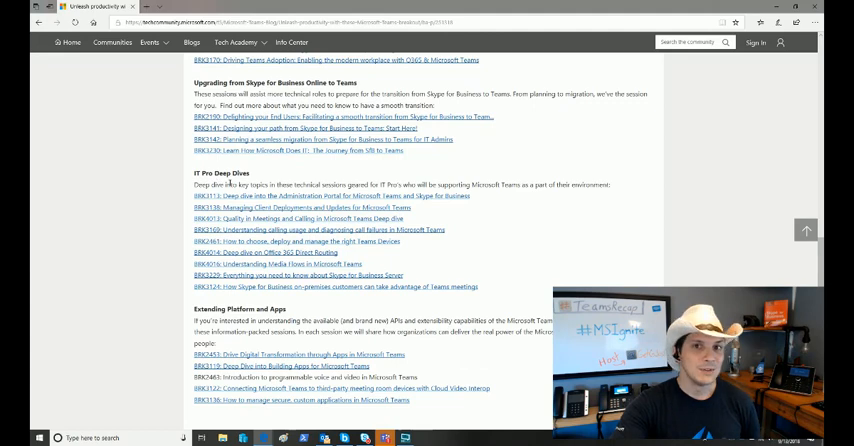
{"action": "mouse_move", "coordinate": [316, 315]}
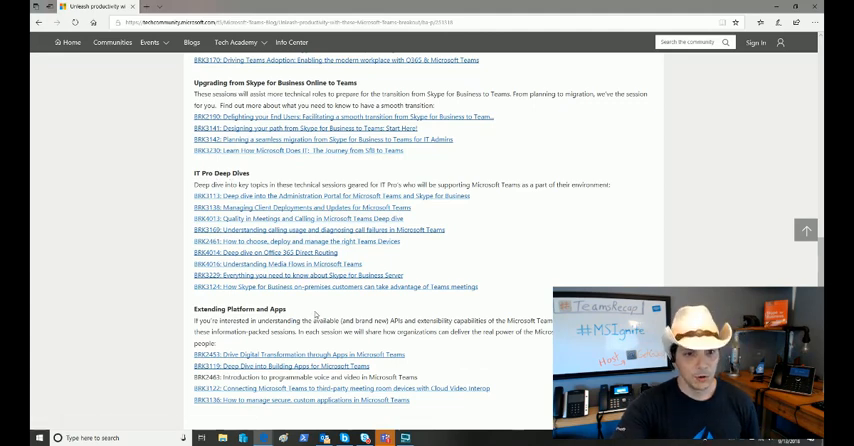
{"action": "scroll", "scroll_direction": "down", "scroll_amount": 3}
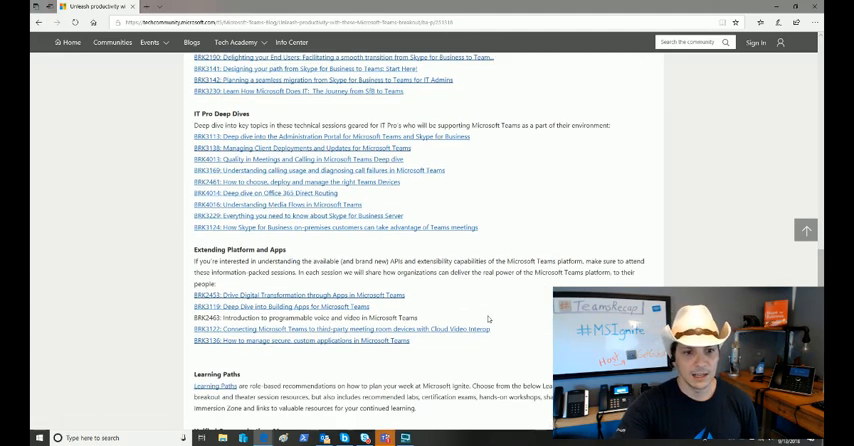
{"action": "scroll", "scroll_direction": "down", "scroll_amount": 3}
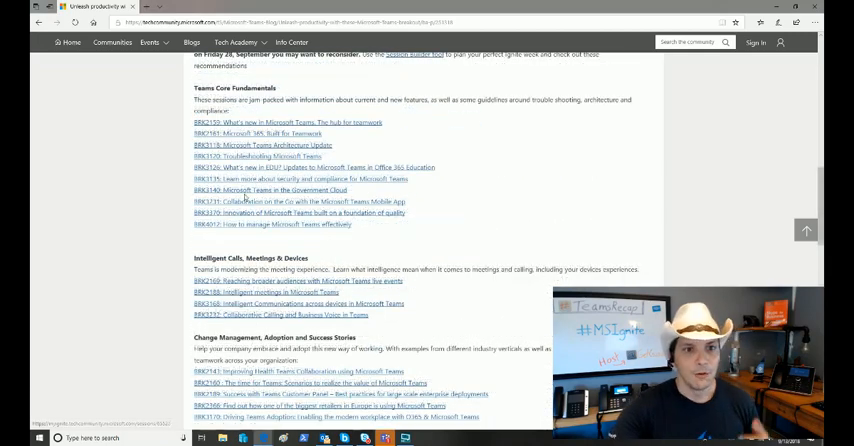
{"action": "mouse_move", "coordinate": [441, 210]}
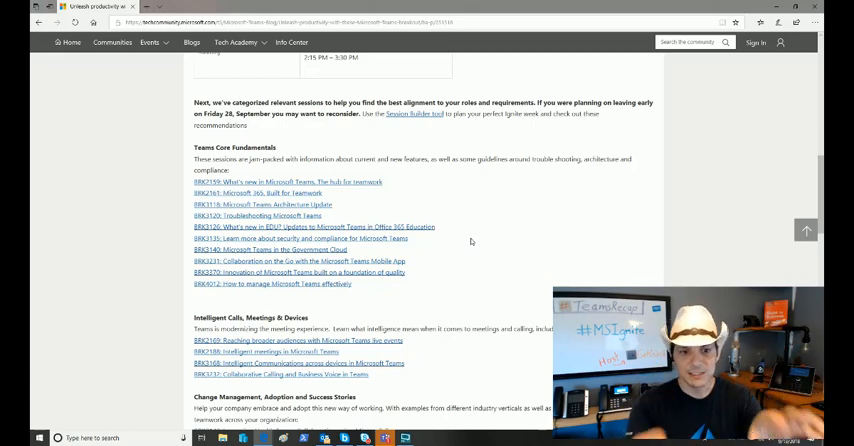
{"action": "mouse_move", "coordinate": [438, 238]}
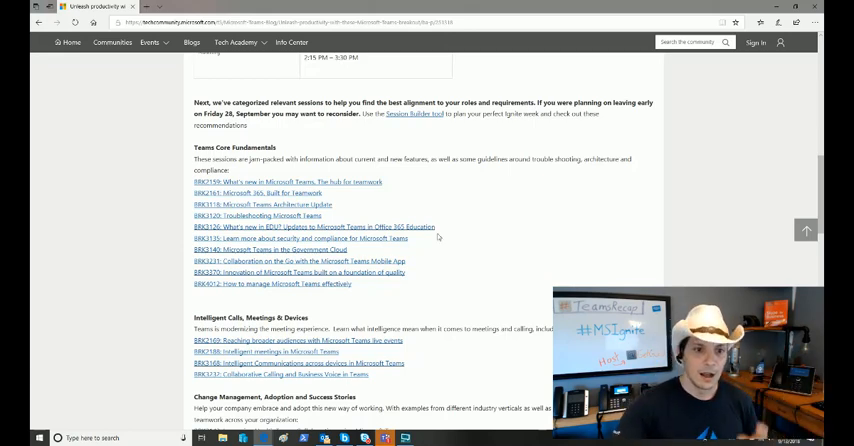
{"action": "mouse_move", "coordinate": [284, 193]}
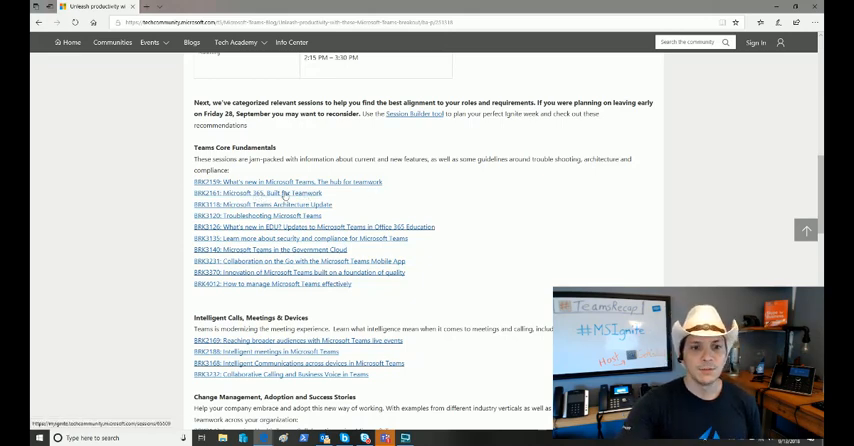
{"action": "mouse_move", "coordinate": [312, 200]}
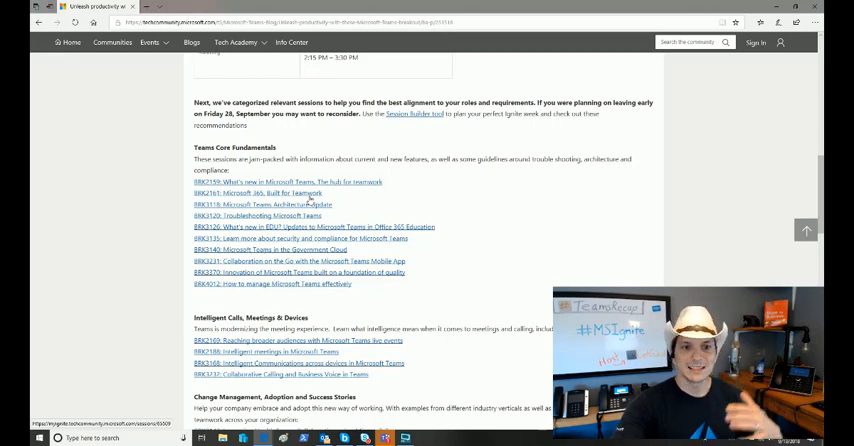
{"action": "scroll", "scroll_direction": "down", "scroll_amount": 3}
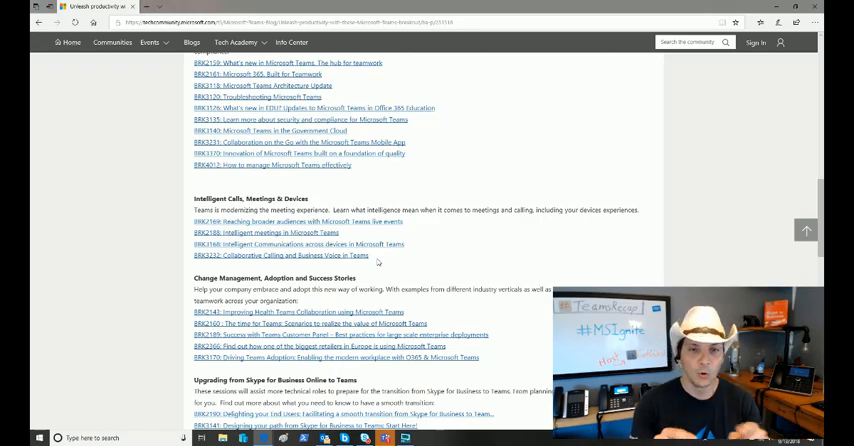
{"action": "scroll", "scroll_direction": "down", "scroll_amount": 3}
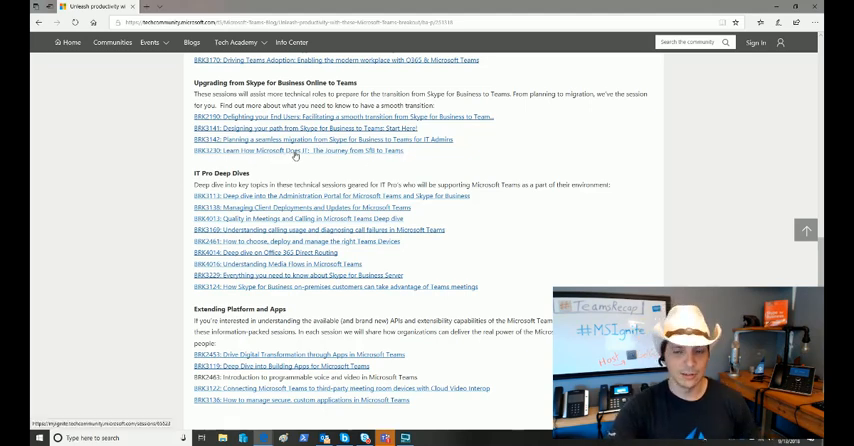
{"action": "scroll", "scroll_direction": "down", "scroll_amount": 3}
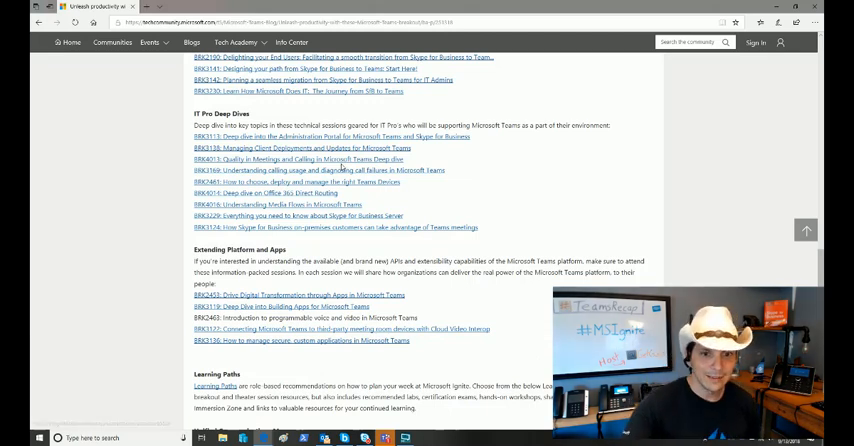
{"action": "mouse_move", "coordinate": [337, 221]}
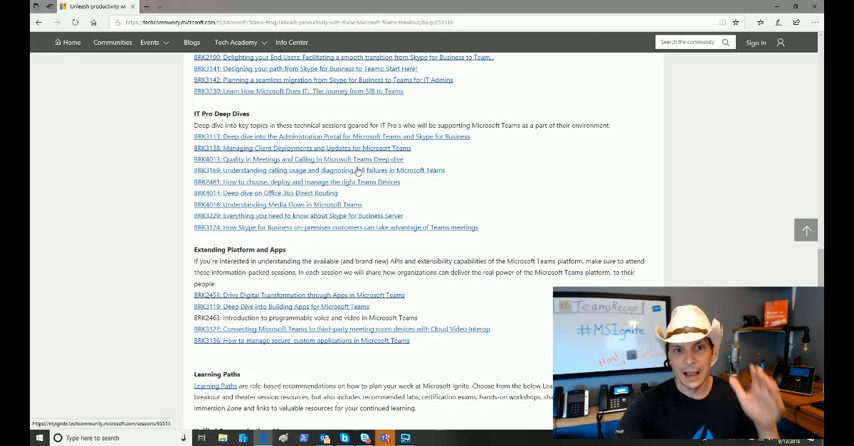
{"action": "mouse_move", "coordinate": [409, 213]}
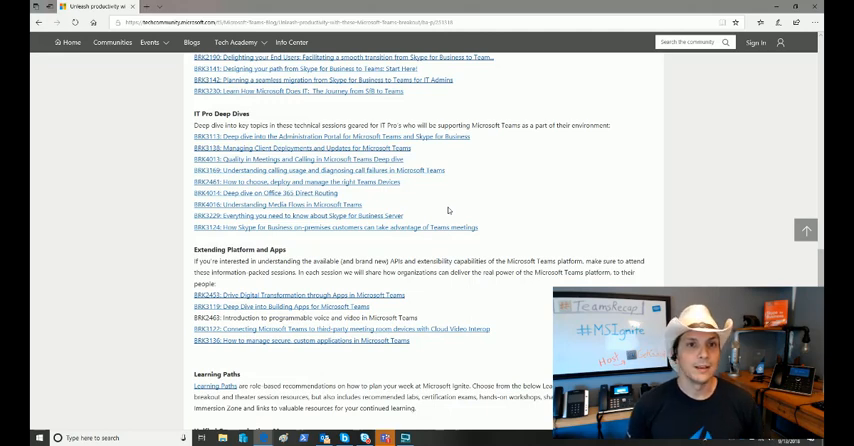
{"action": "scroll", "scroll_direction": "down", "scroll_amount": 3}
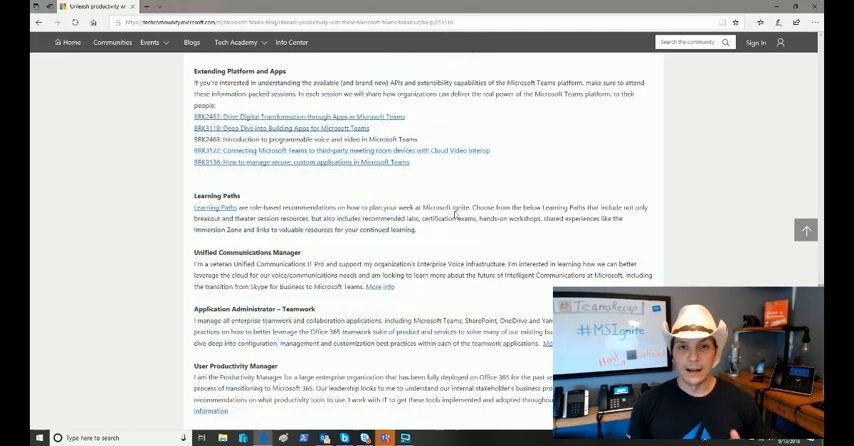